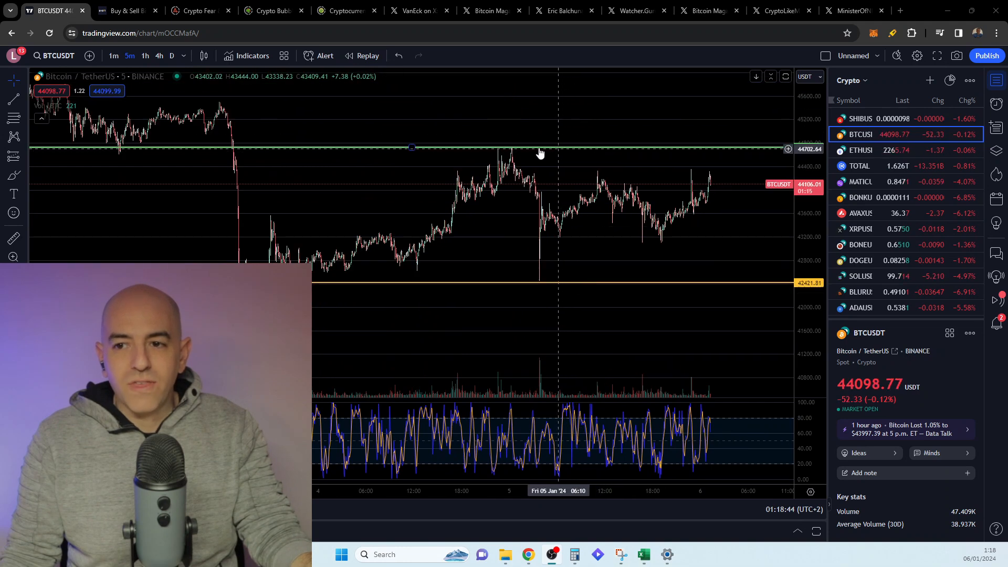
mouse_move(561, 288)
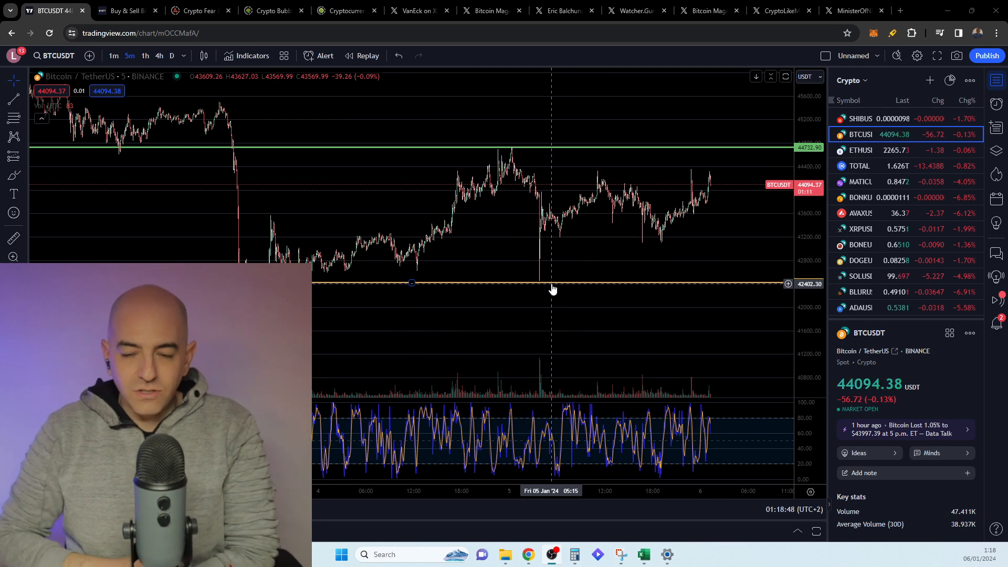
mouse_move(597, 244)
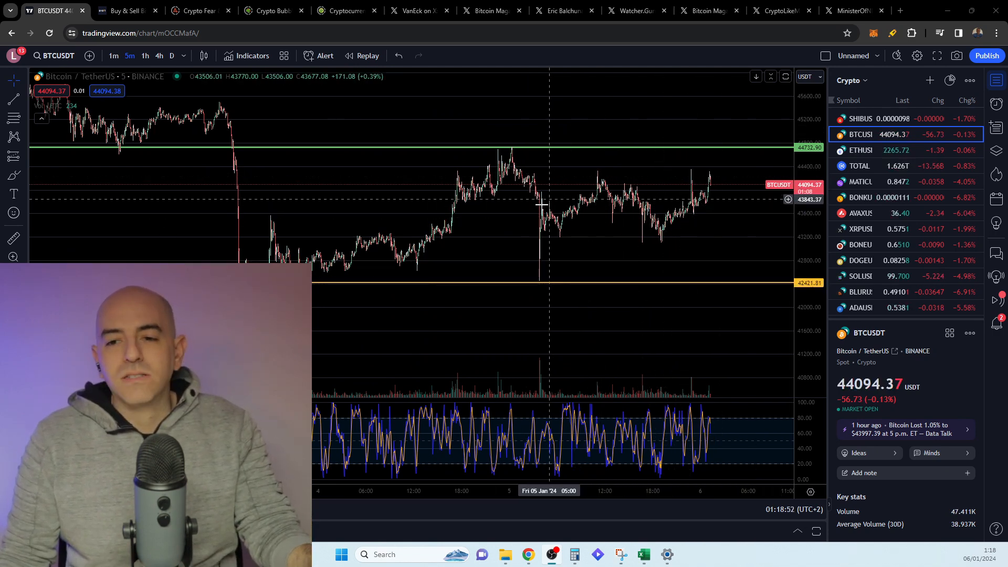
mouse_move(577, 263)
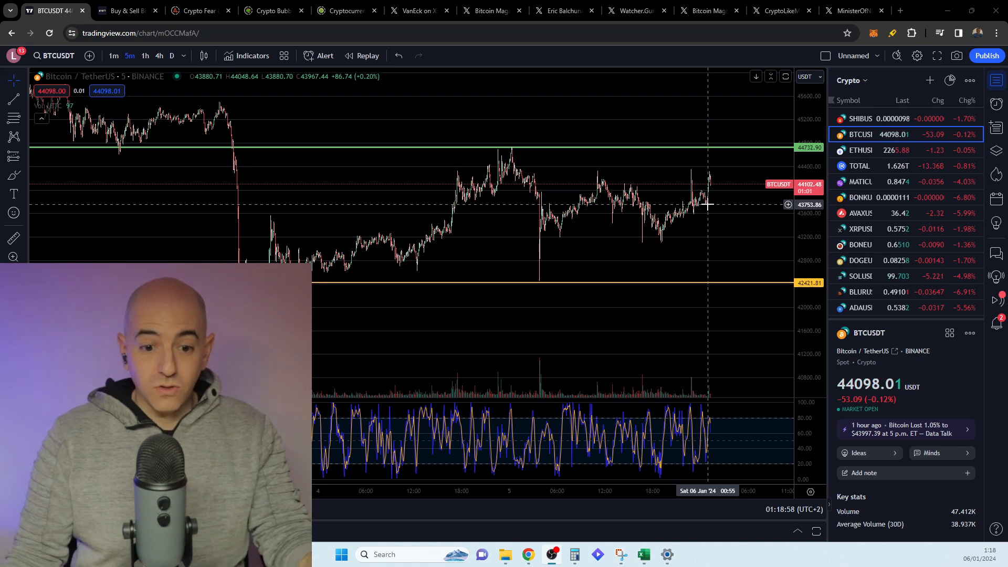
mouse_move(738, 199)
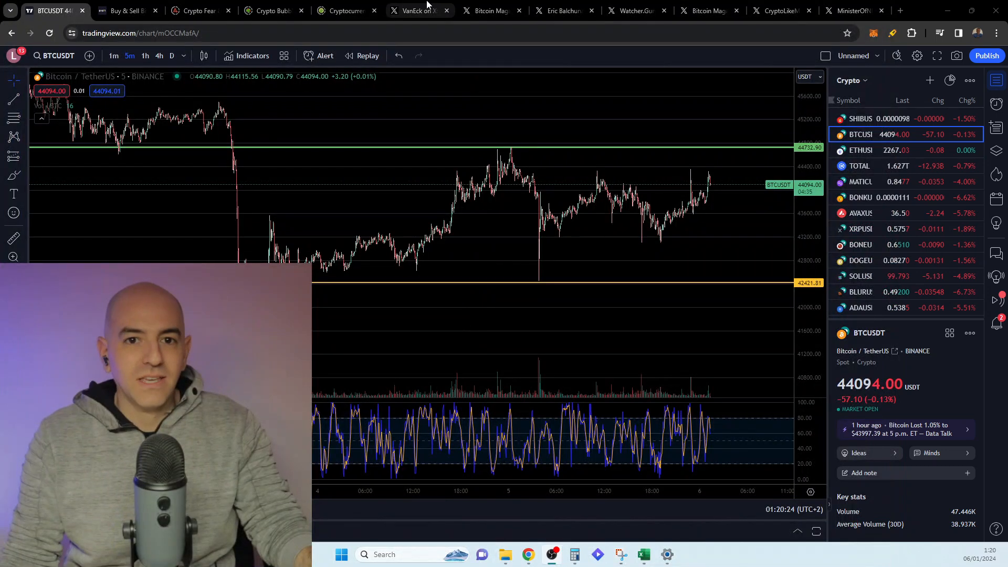
View VanEck's X post pledging $10k and ETF profits to Bitcoin developers
click(417, 10)
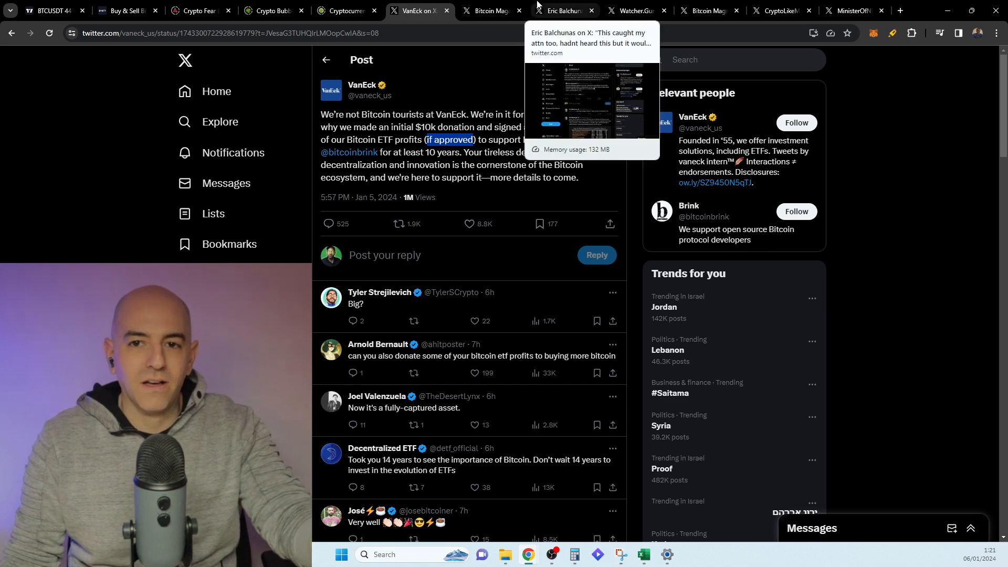
Read Bitcoin Magazine's BlackRock $2 billion post, then Eric Balchunas's reaction to it
click(488, 11)
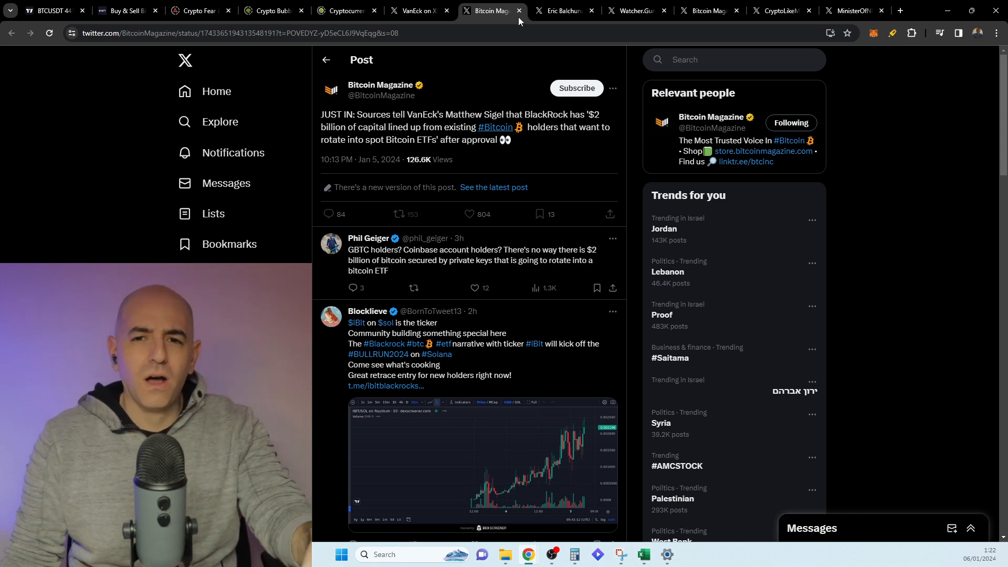
mouse_move(563, 170)
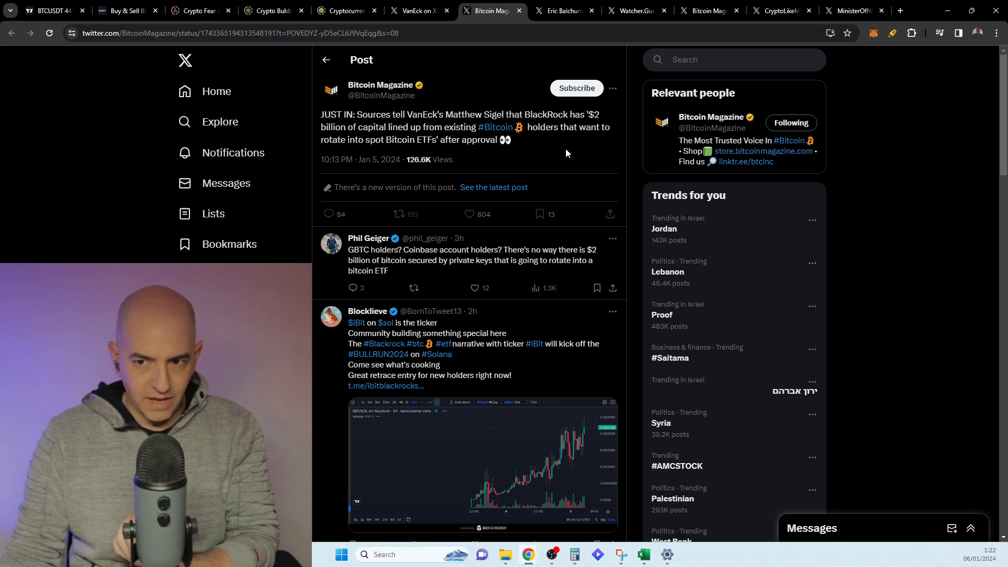
click(563, 10)
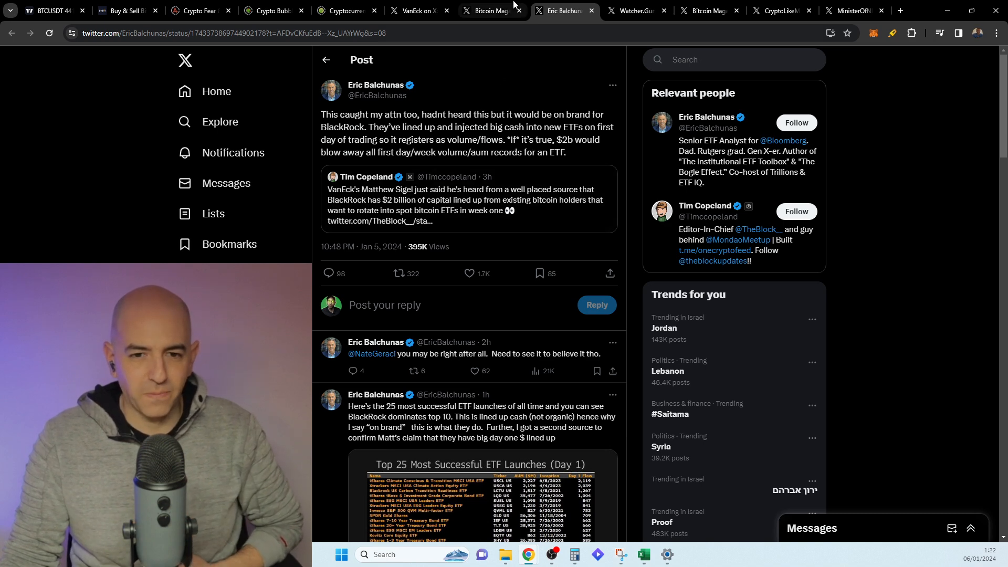
Go back to Bitcoin Magazine's post on BlackRock's $2 billion for spot Bitcoin ETFs
click(491, 10)
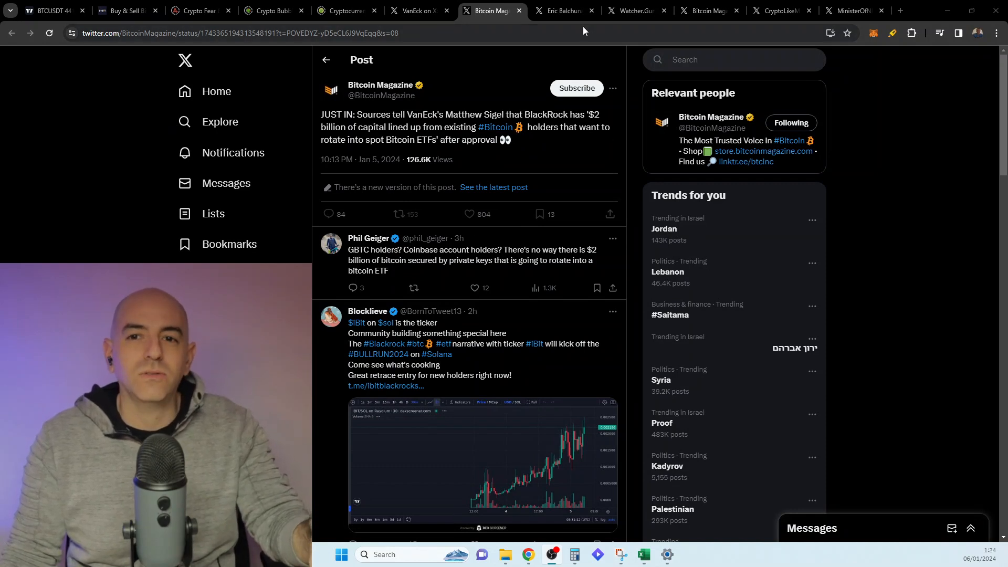
View Watcher.Guru's post on ETF applicants clearing a key hurdle toward SEC sign-off
click(634, 10)
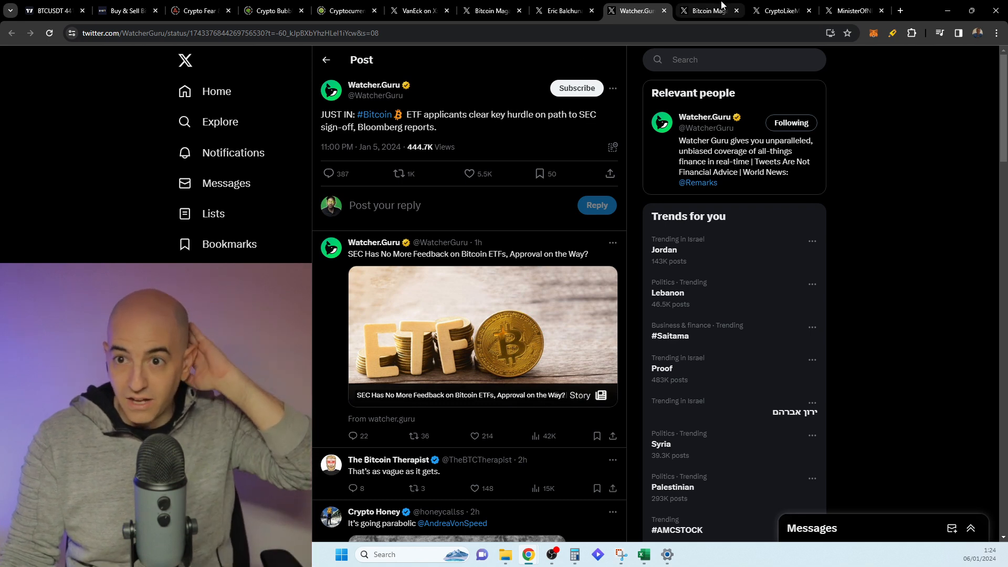
Read the Nasdaq BlackRock filing post, then Watcher.Guru's 'SEC Has No More Feedback' reply
click(707, 10)
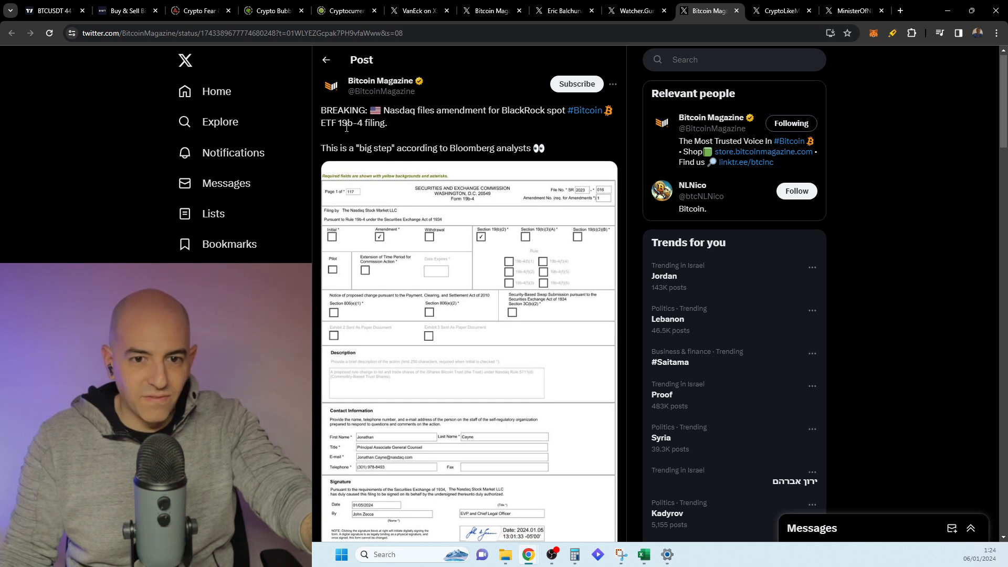
mouse_move(442, 113)
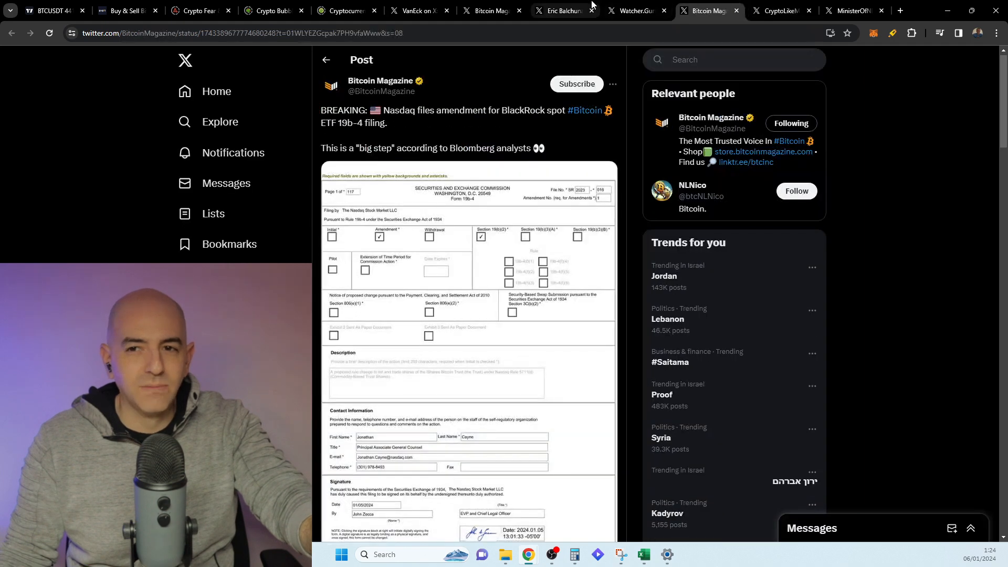
click(636, 11)
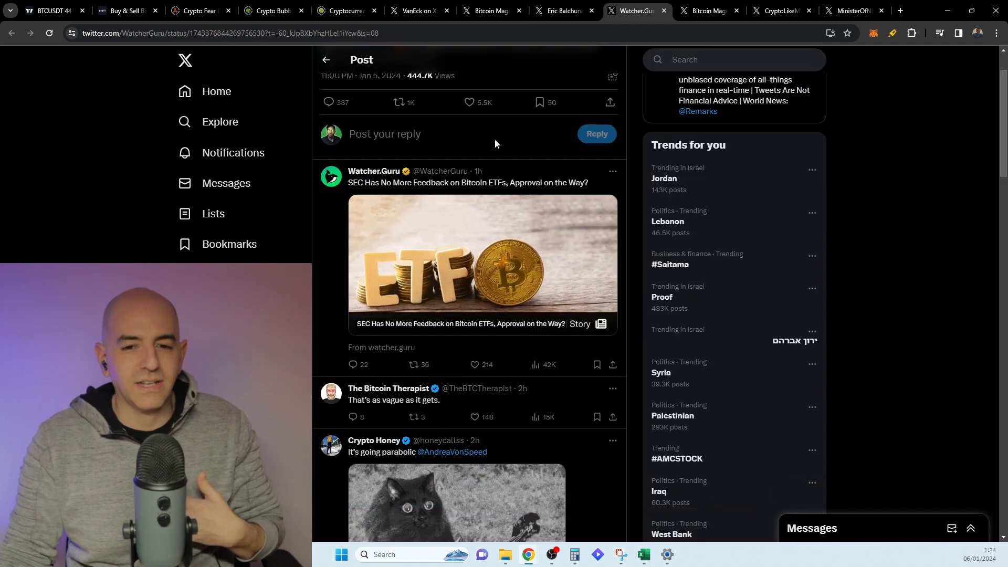
scroll(down, 3)
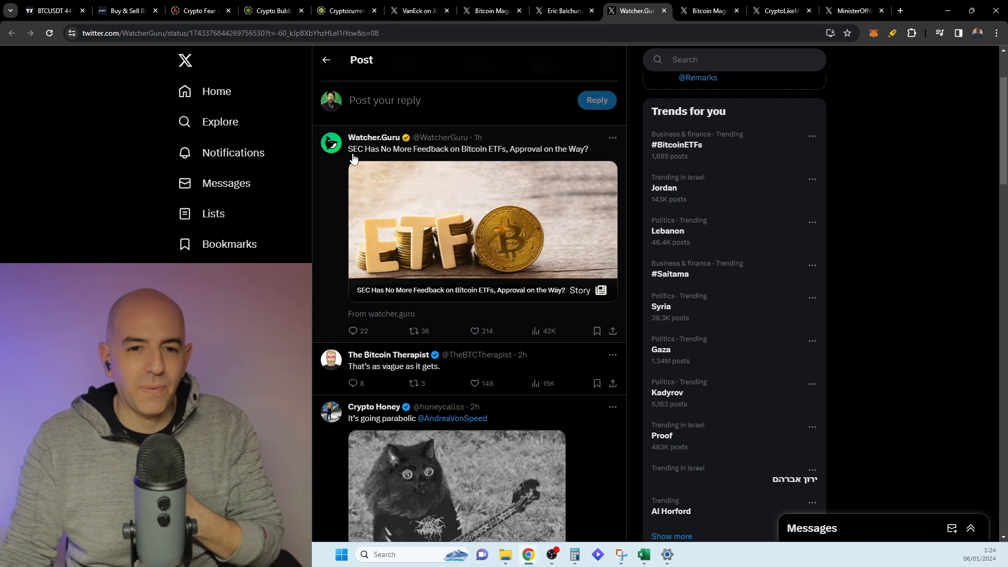
mouse_move(491, 156)
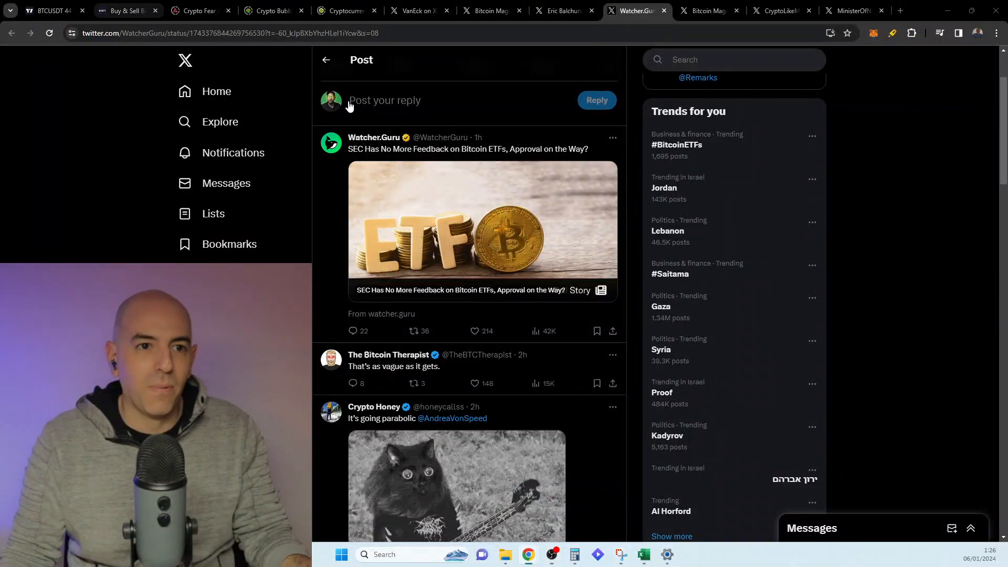
Show Bybit's homepage promo with copy-trade loss coverage and sign-up bonuses
click(125, 11)
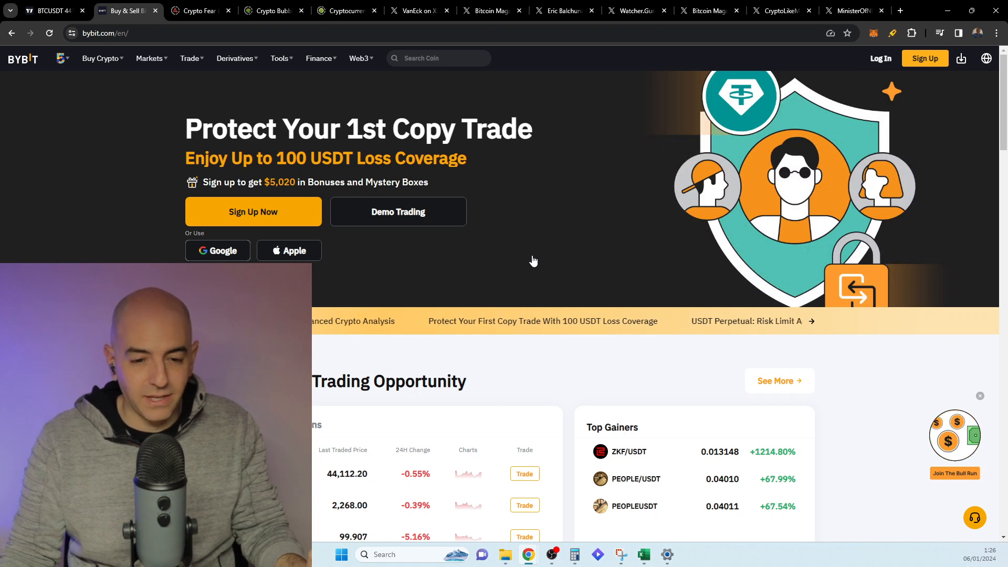
mouse_move(52, 11)
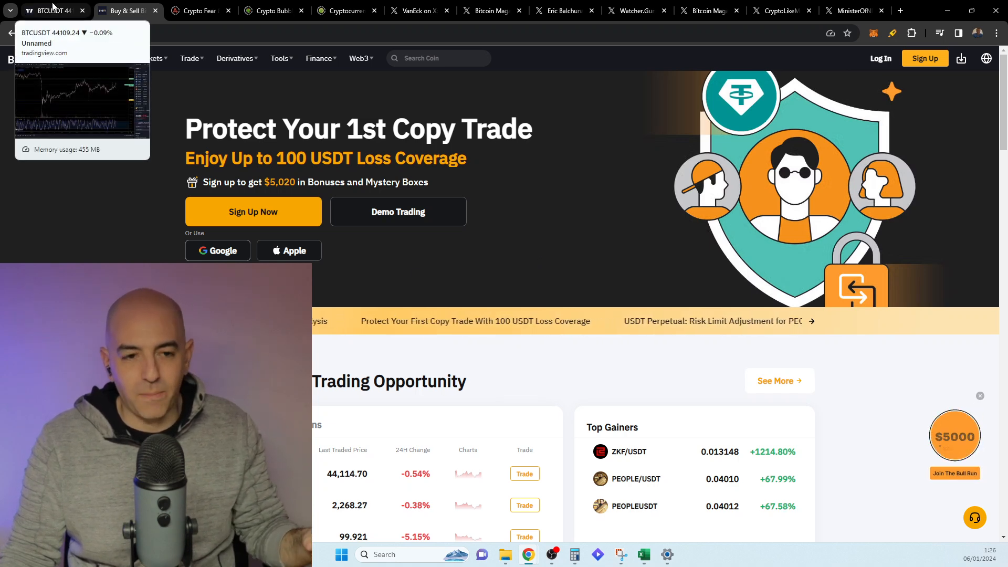
Return to the BTC/USDT 5-minute chart with its green and orange price levels
click(48, 10)
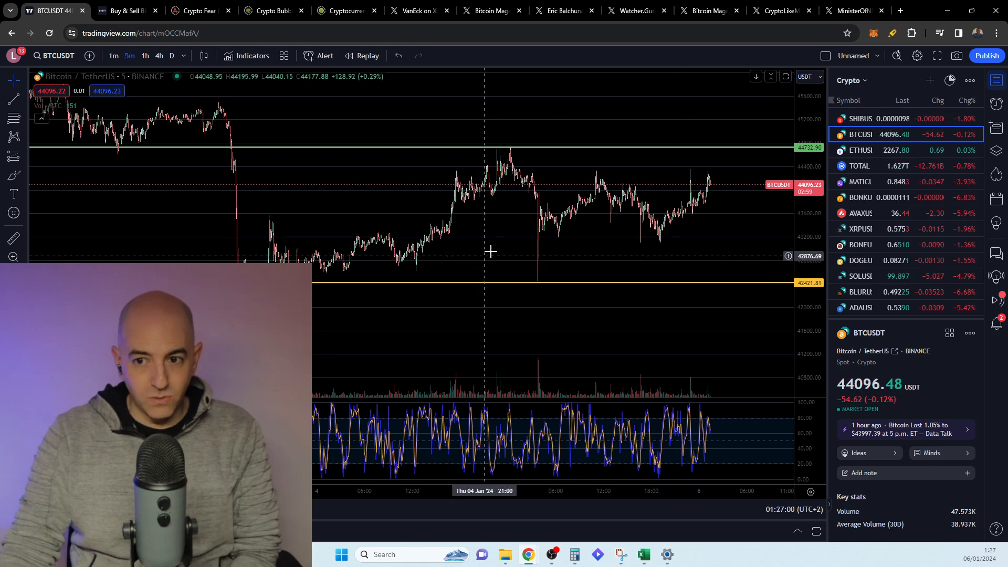
mouse_move(551, 228)
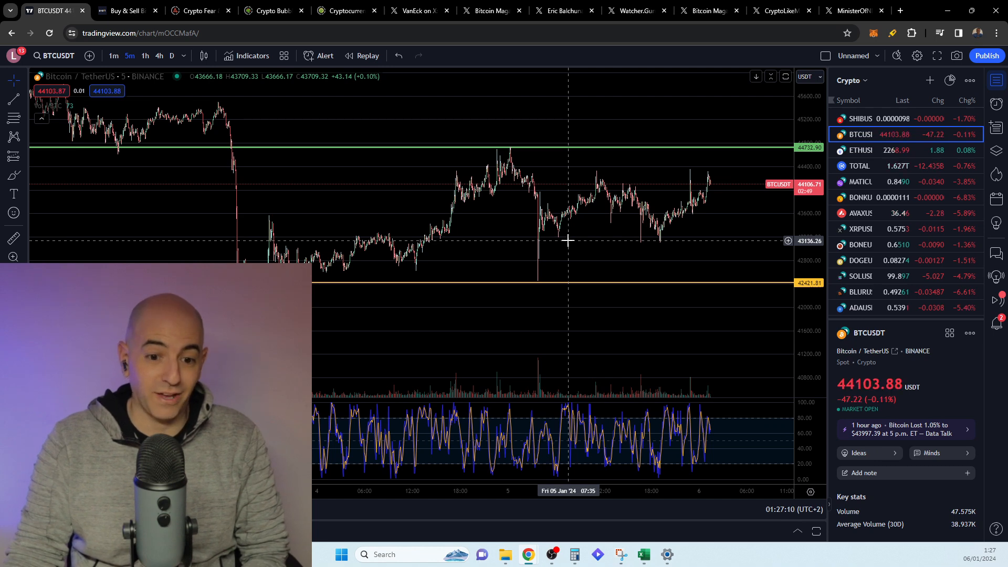
mouse_move(741, 108)
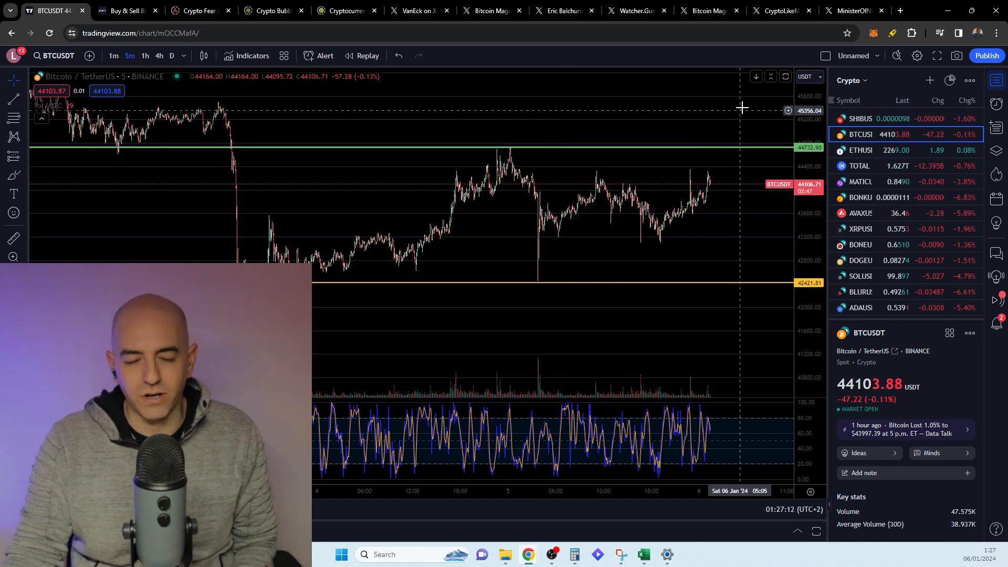
mouse_move(693, 233)
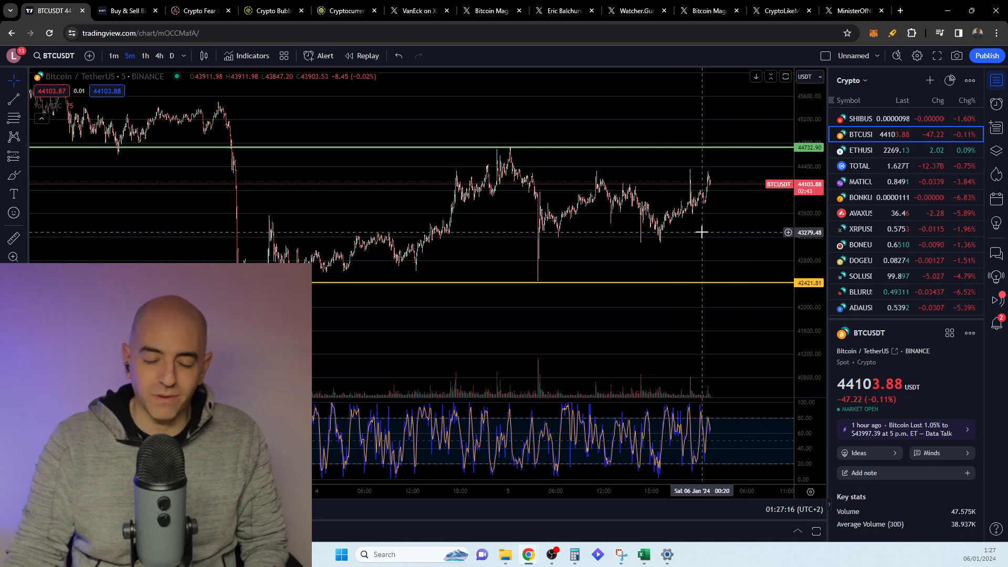
mouse_move(688, 242)
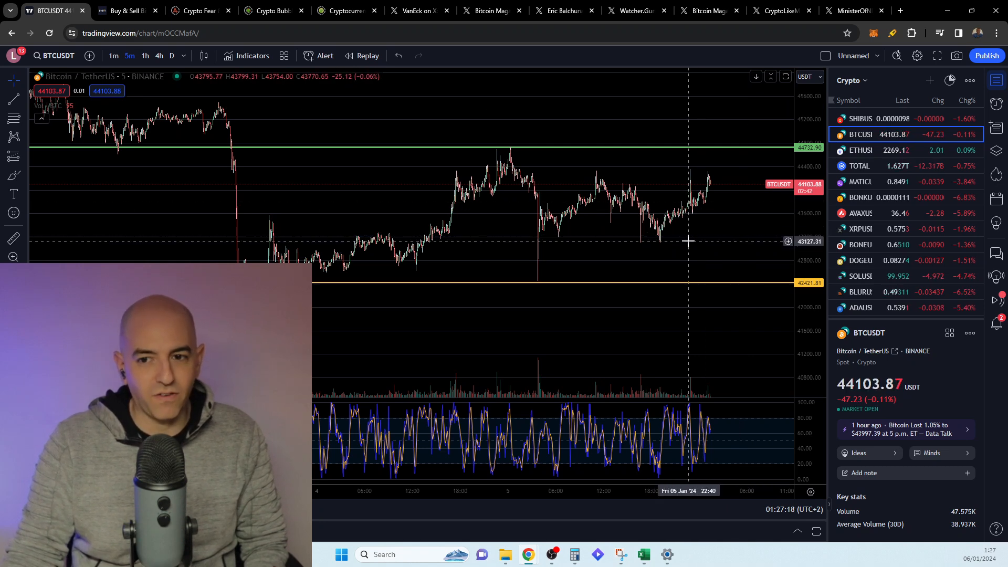
Read through CryptoLikeMo's breaking spot Bitcoin ETF approval post and its quoted posts
click(779, 10)
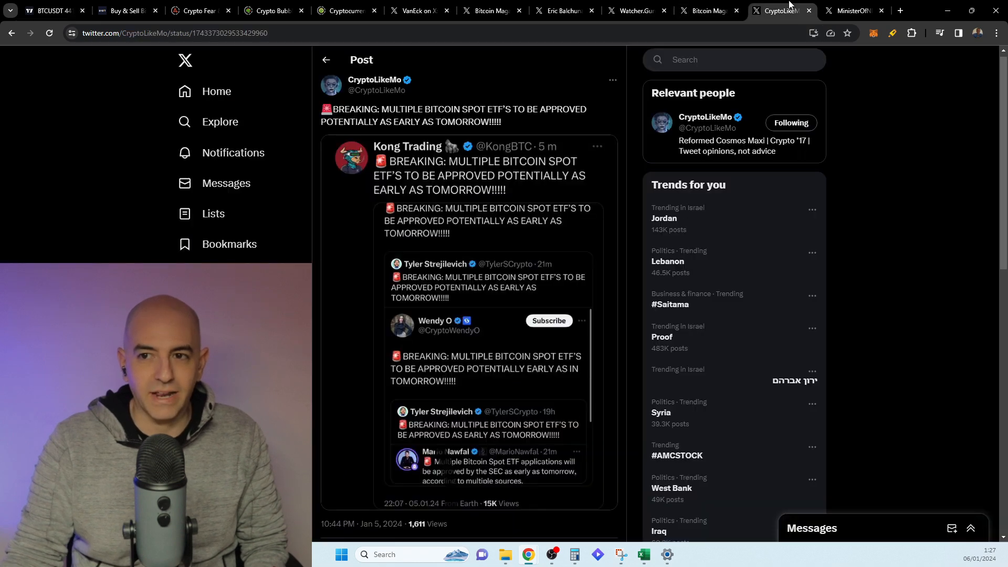
scroll(down, 3)
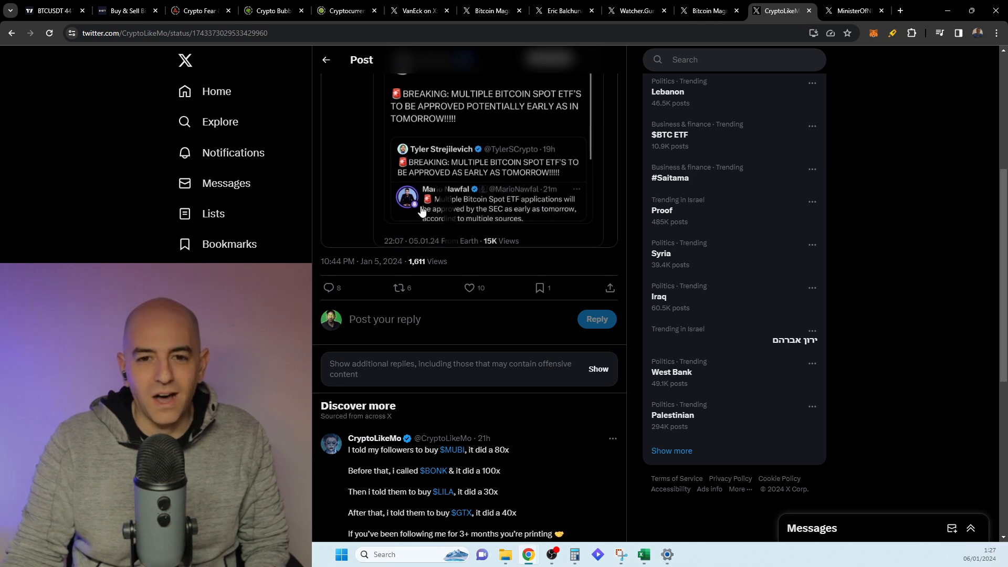
mouse_move(484, 209)
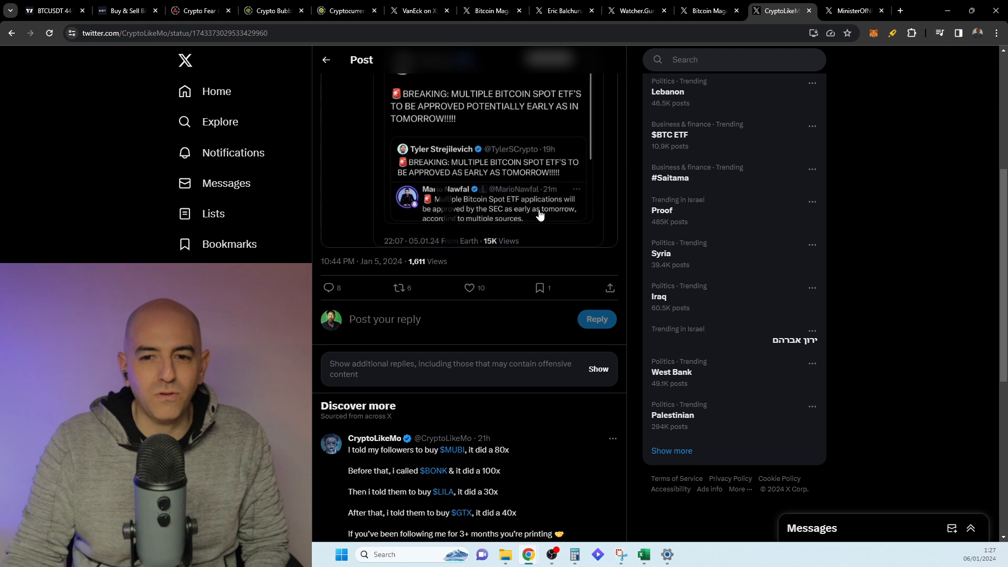
mouse_move(530, 225)
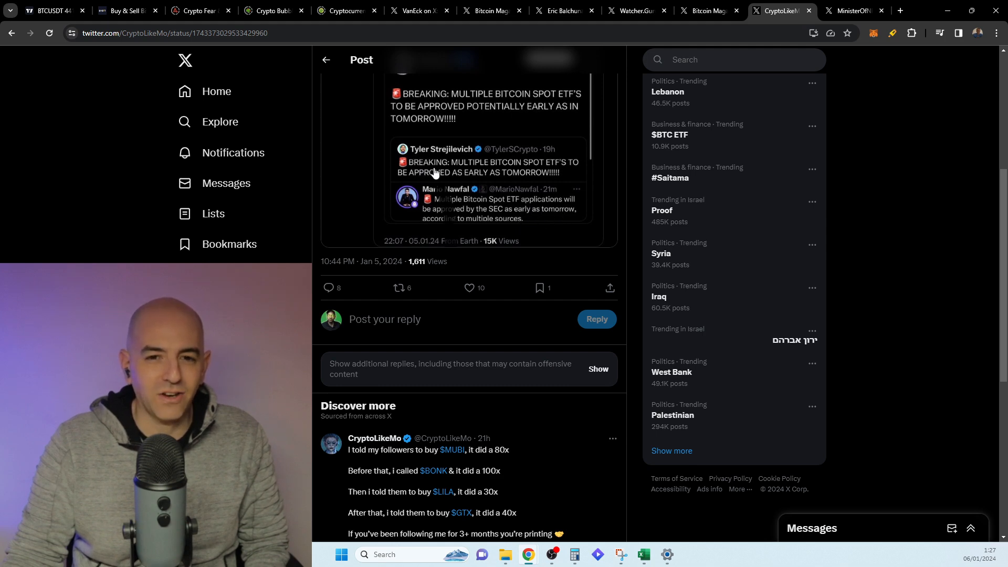
scroll(down, 3)
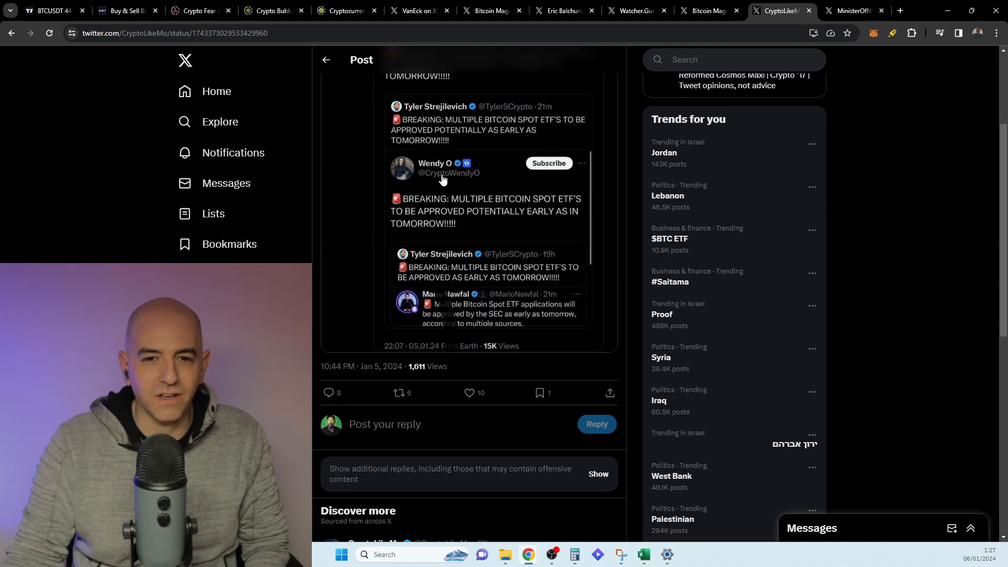
scroll(down, 3)
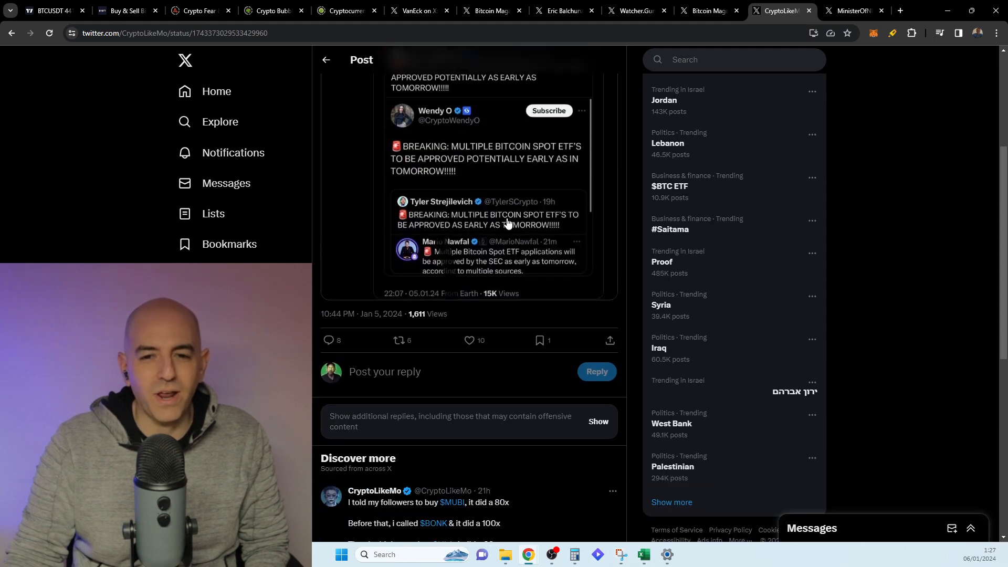
mouse_move(534, 193)
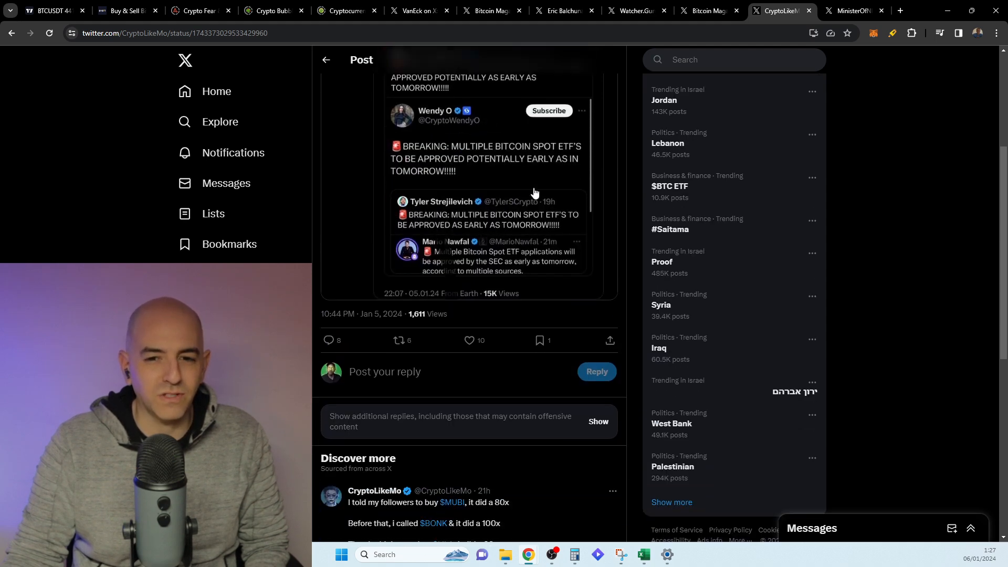
scroll(down, 3)
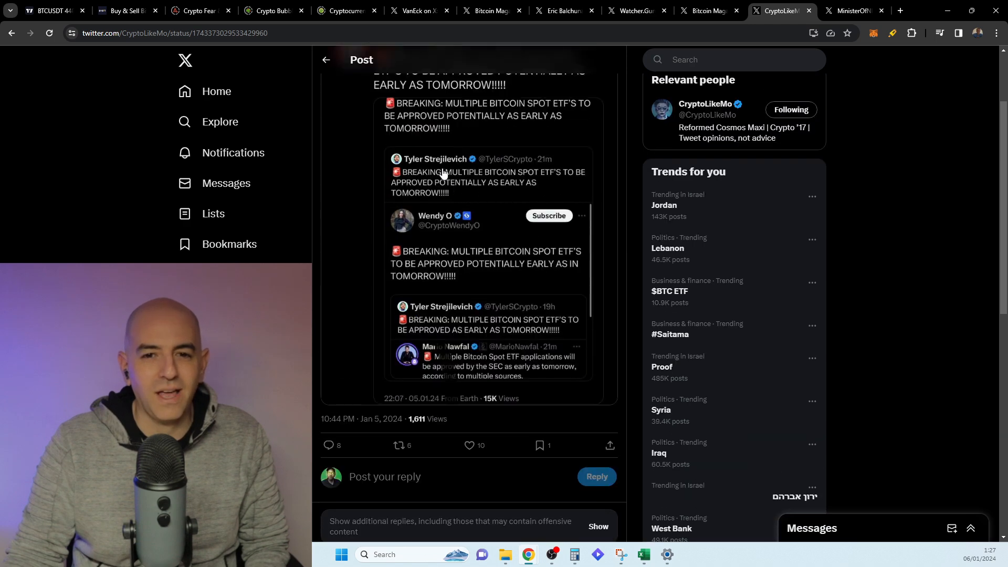
scroll(up, 3)
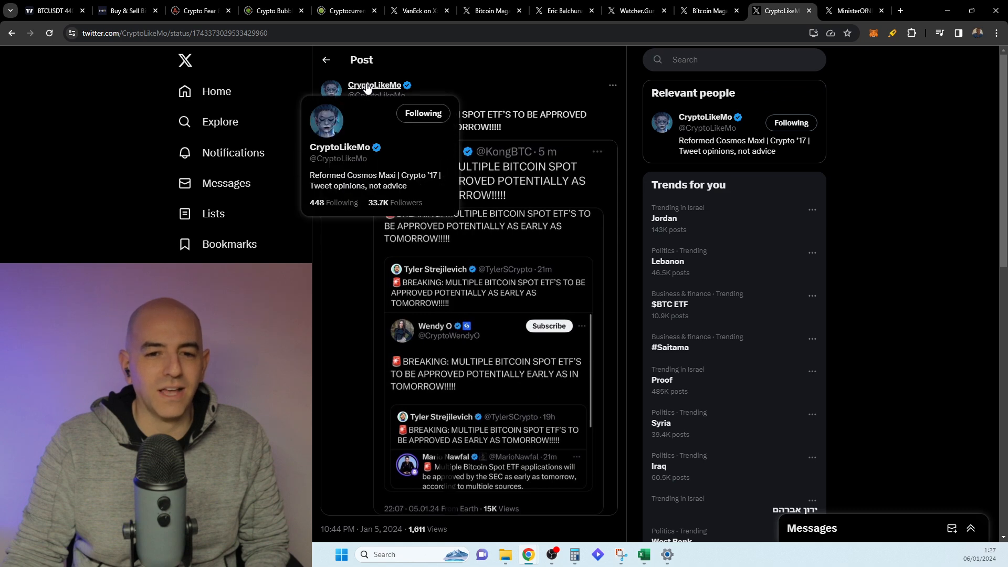
mouse_move(405, 180)
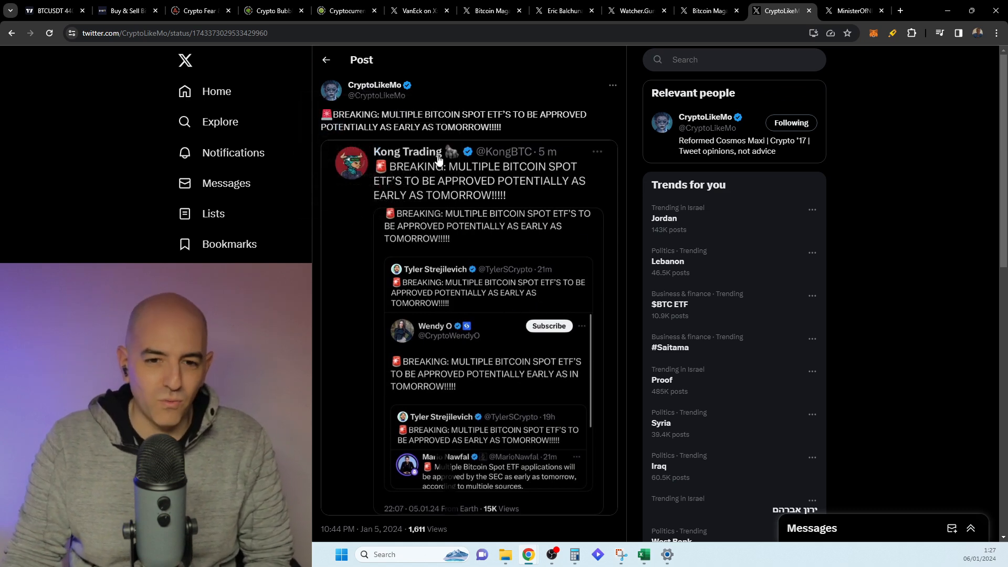
scroll(down, 3)
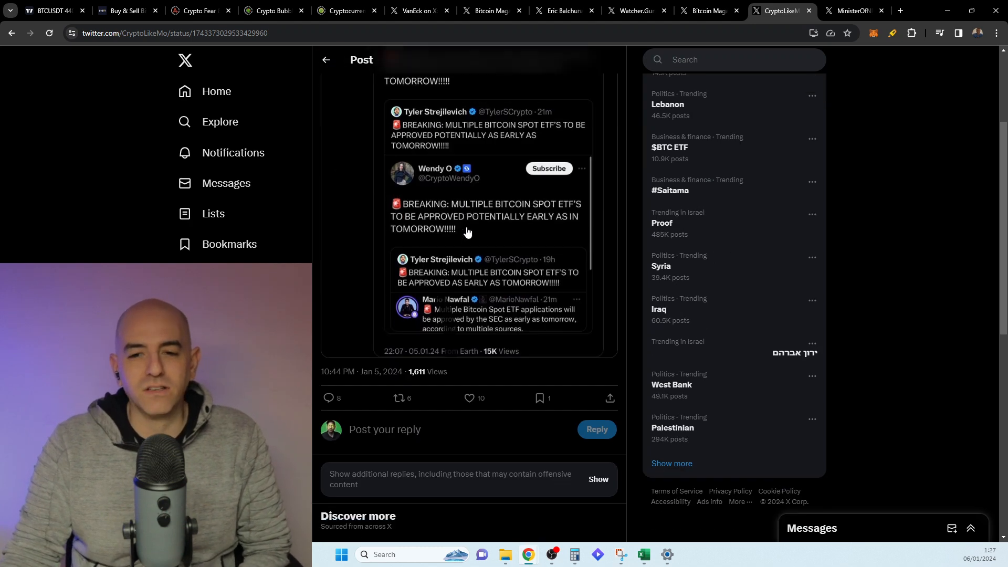
scroll(down, 3)
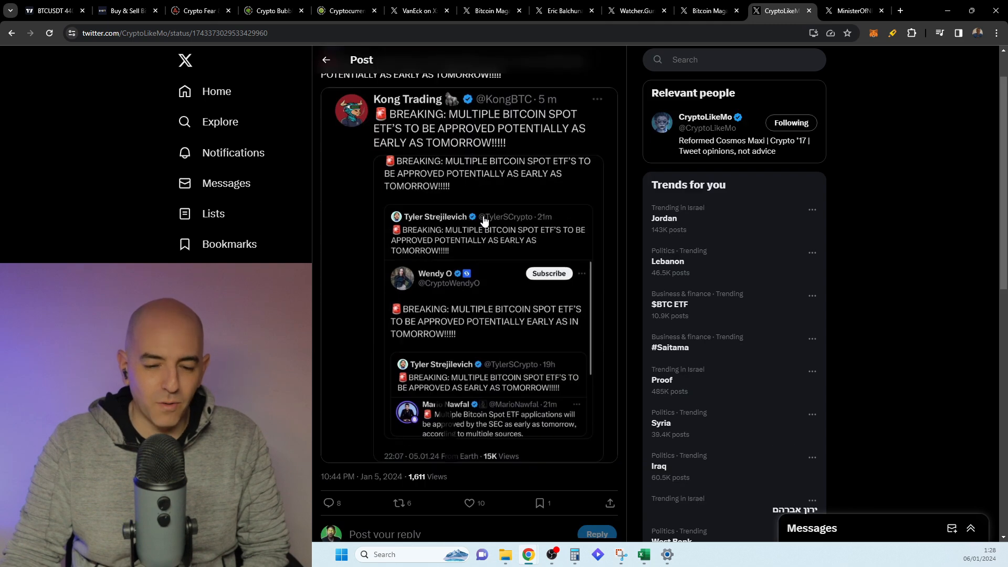
Bring up MinisterOfNFTs' 'WE ARE SO BACK' post quoting Jim Cramer's ETF rejection call
click(48, 11)
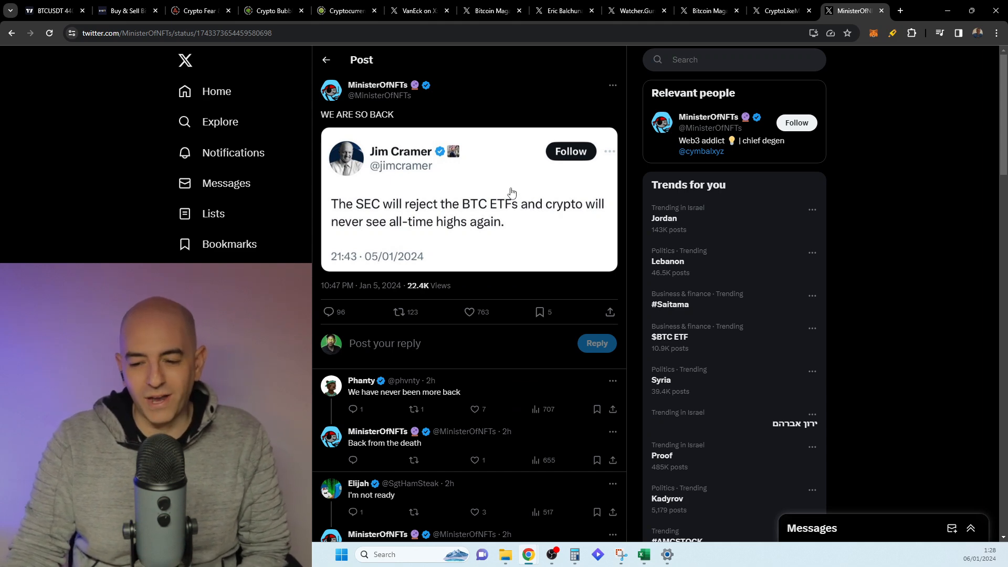
click(468, 312)
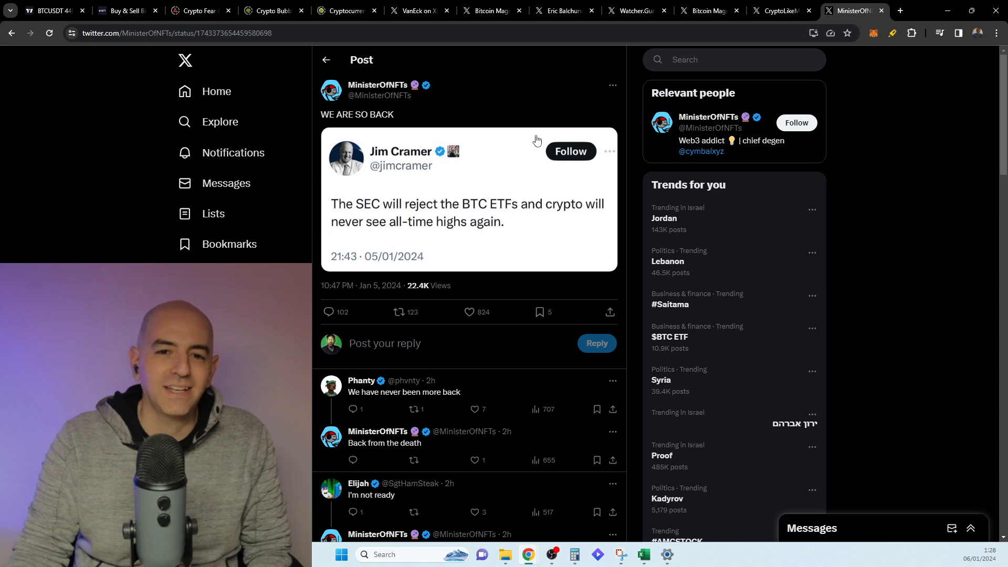
mouse_move(461, 209)
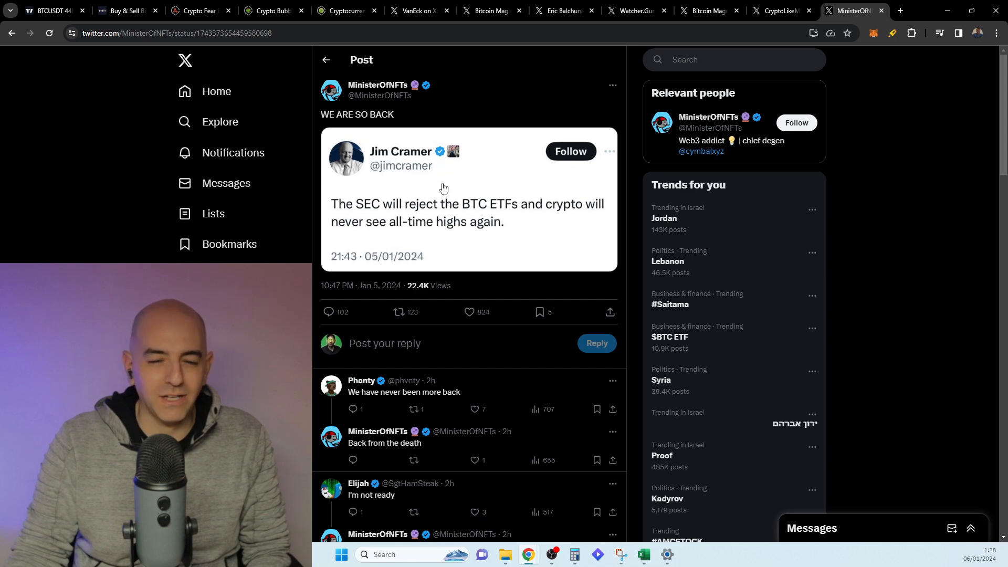
mouse_move(502, 229)
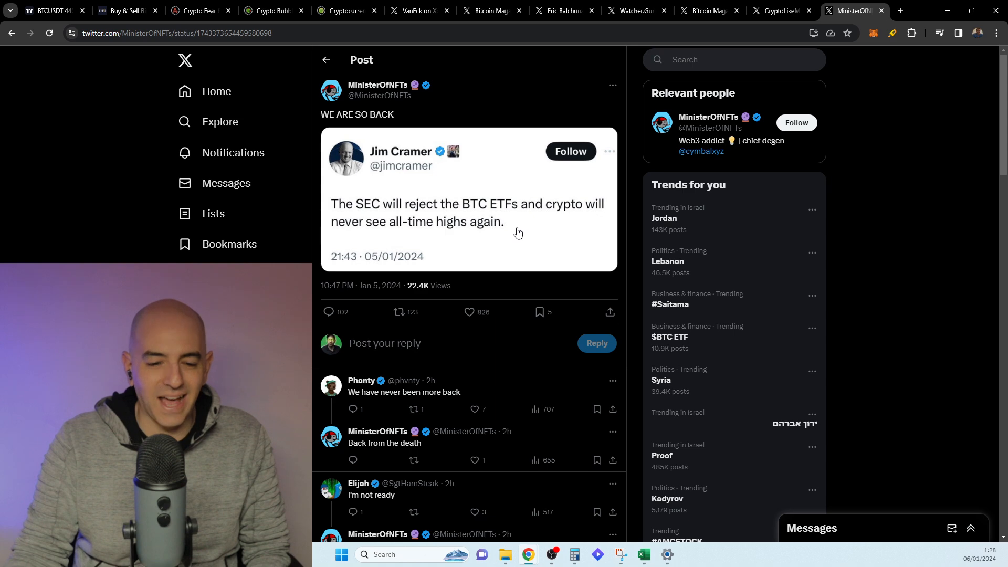
Return to the BTC/USDT 5-minute chart, price near 44,095 with marked levels
click(45, 11)
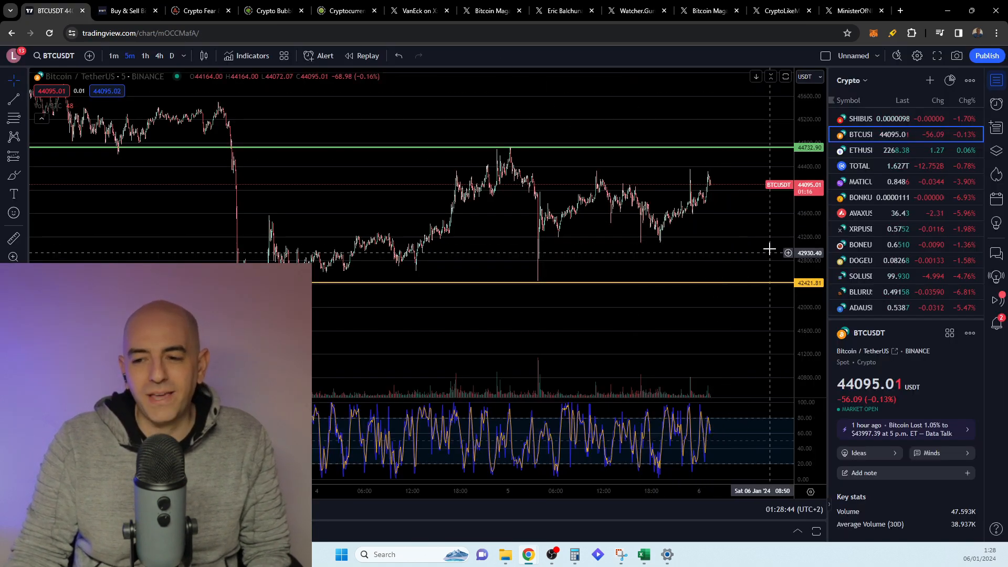
mouse_move(744, 223)
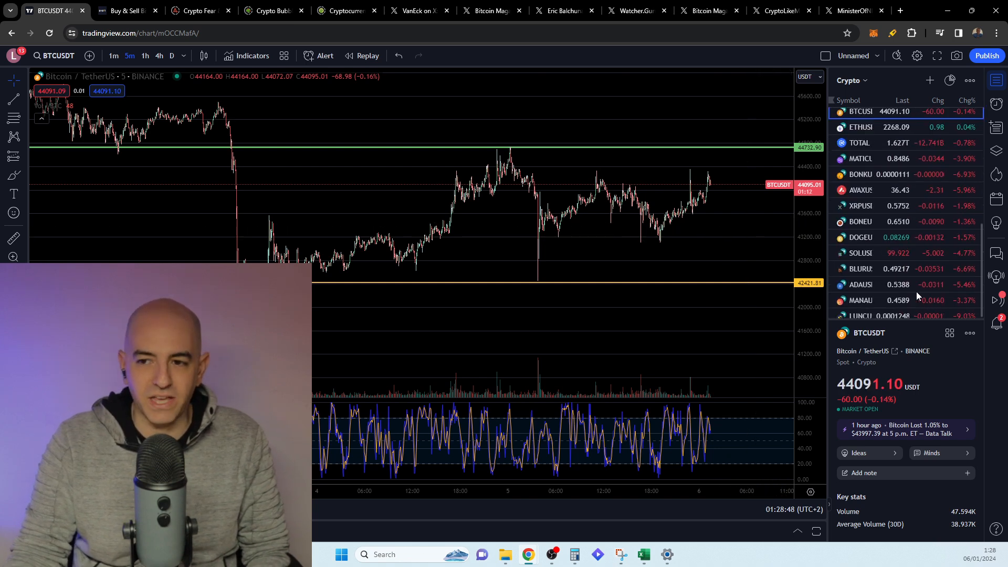
mouse_move(738, 223)
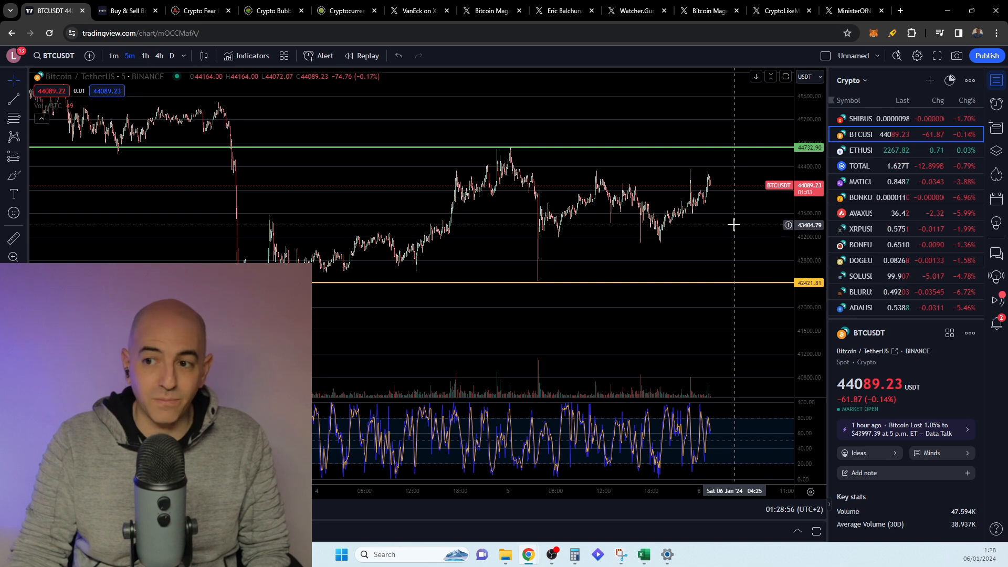
mouse_move(729, 224)
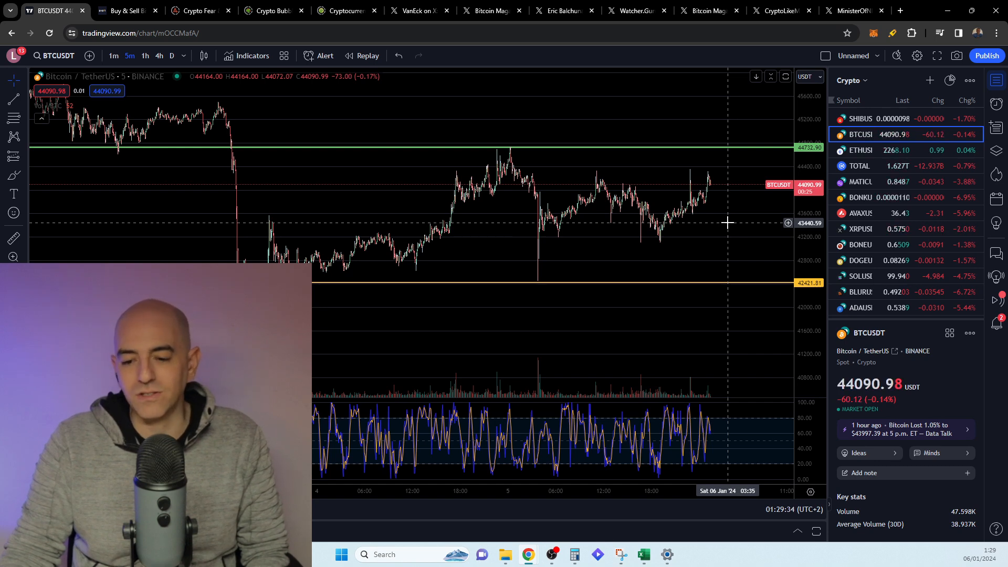
mouse_move(687, 251)
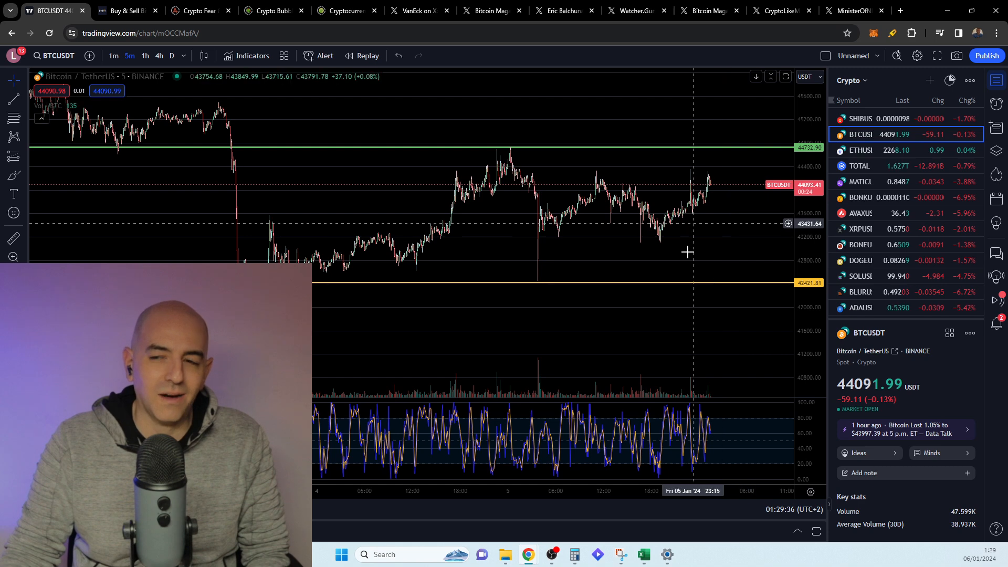